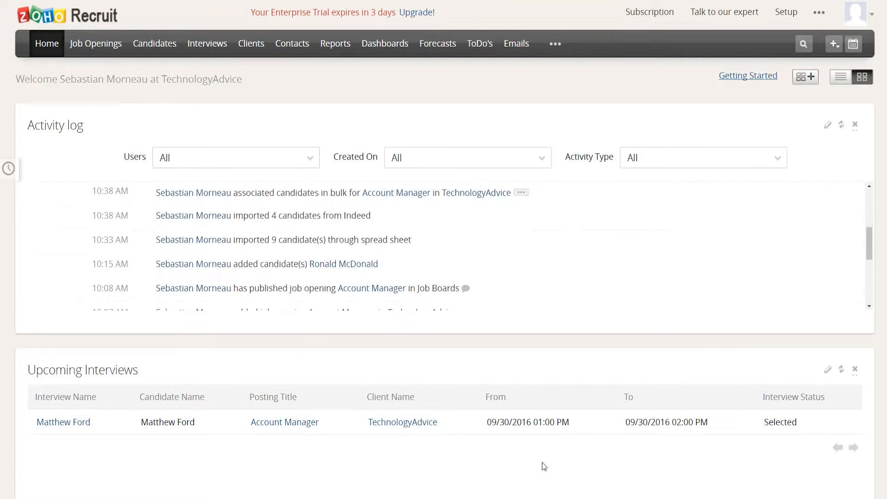
Scroll through the Home dashboard widgets
scroll(down, 3)
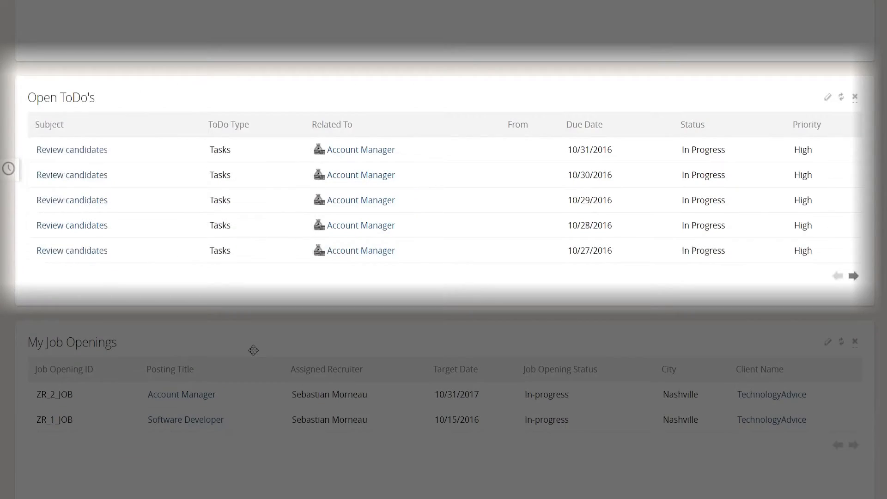
scroll(down, 3)
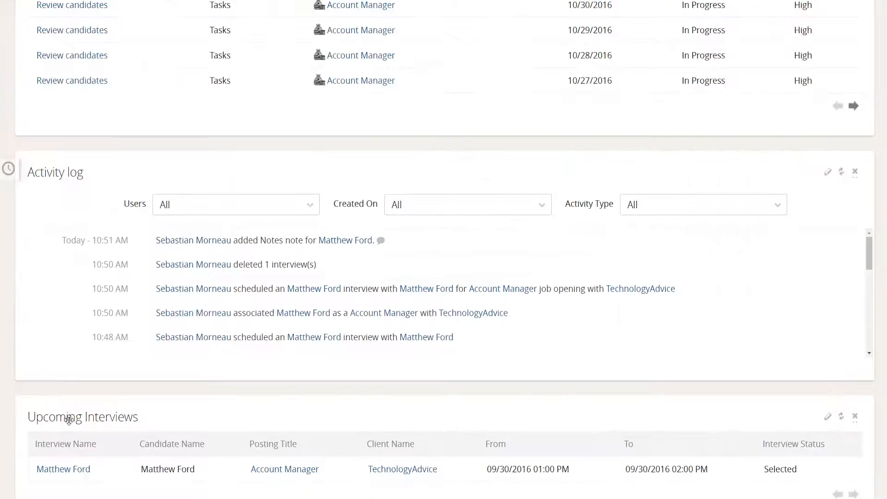
scroll(down, 3)
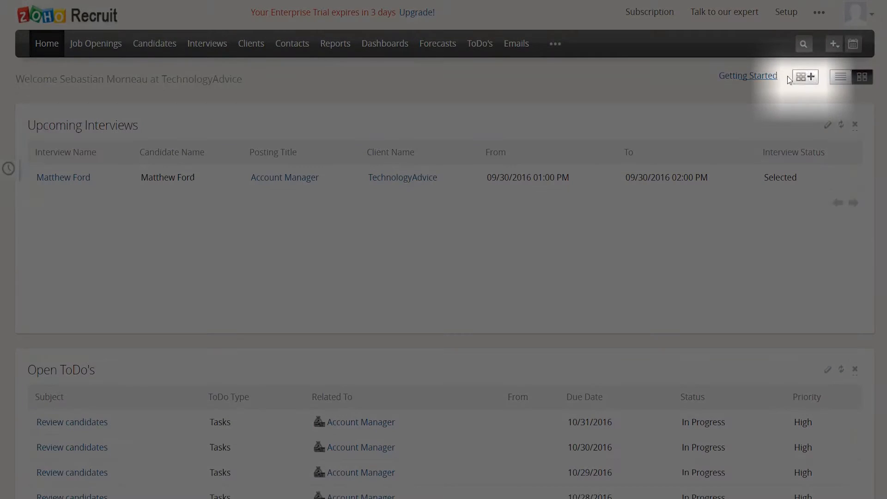
Try Add Widget and record search, then view the calendar's September 30 interview
click(803, 76)
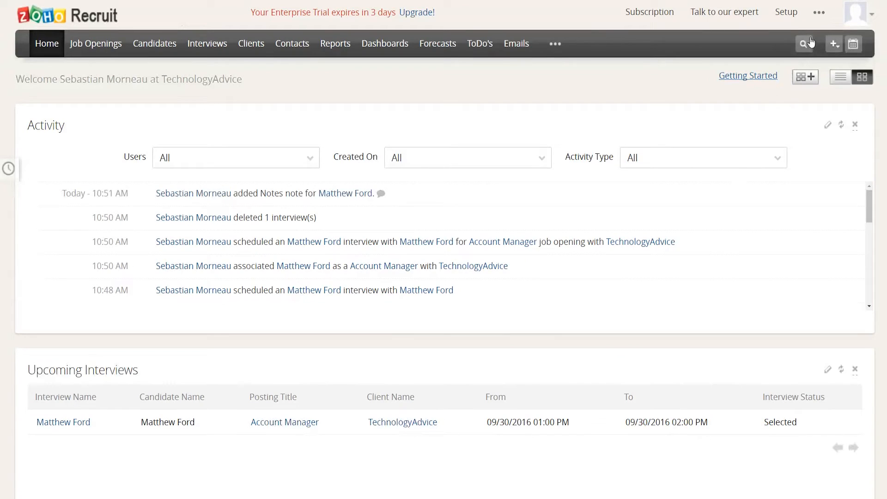
click(804, 43)
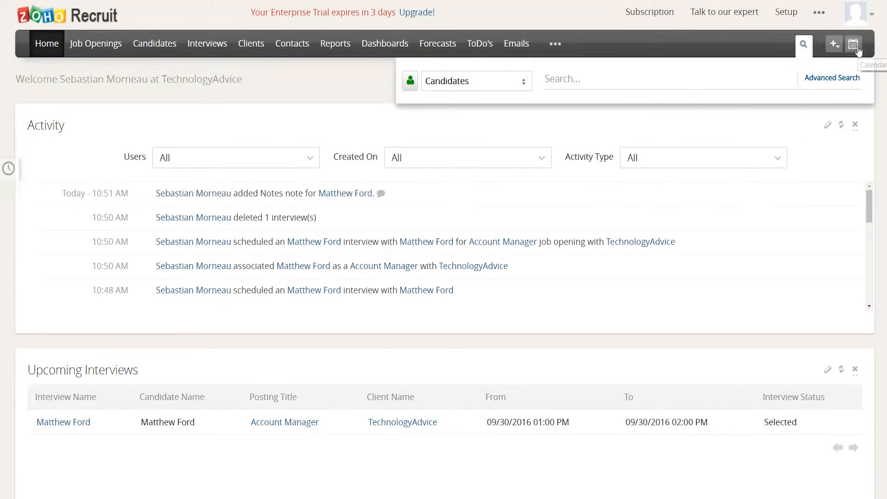
click(853, 44)
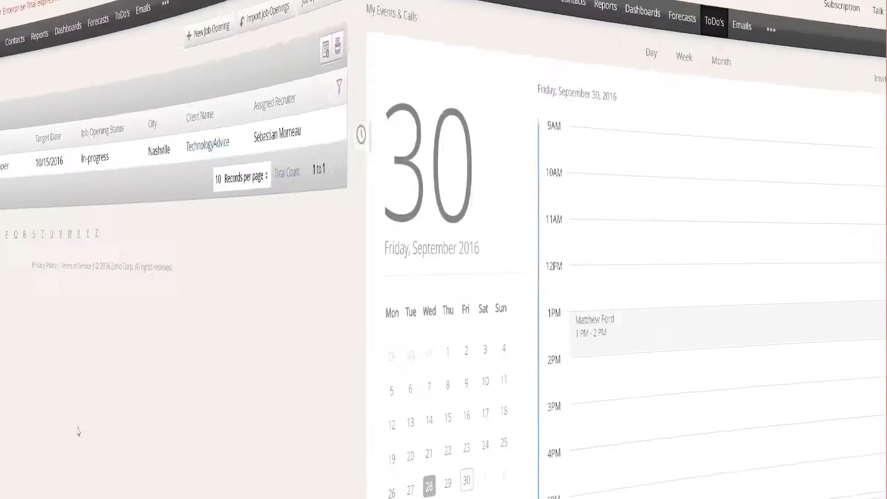
Create an 'Account Manager' job opening with its job description and publish it
click(208, 27)
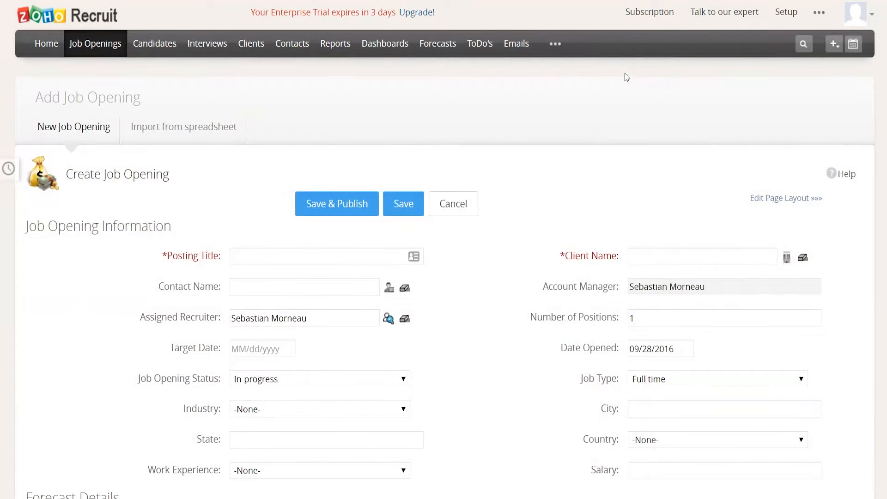
text(Account Manager)
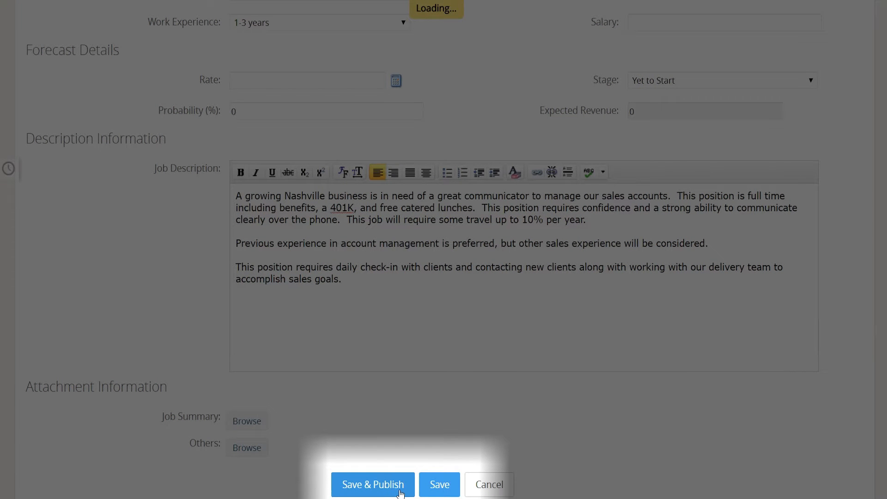
click(372, 484)
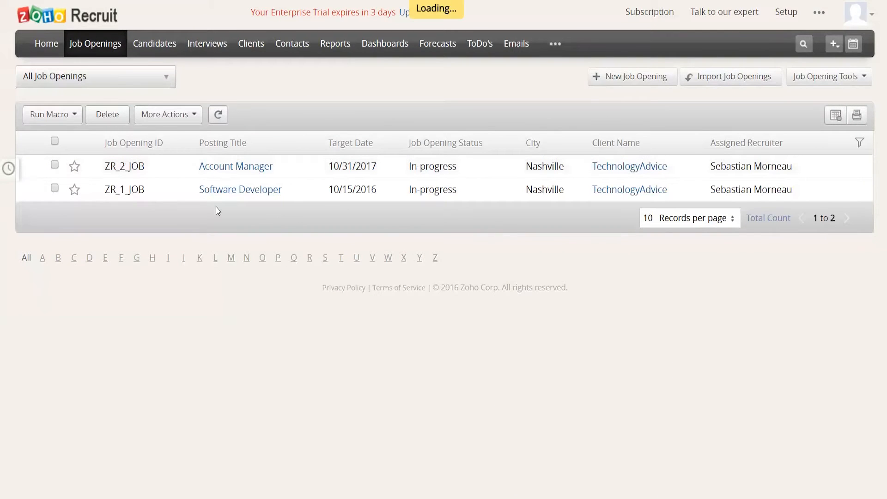
Open the Account Manager opening's details and scroll to Jobs posted in sites
click(236, 165)
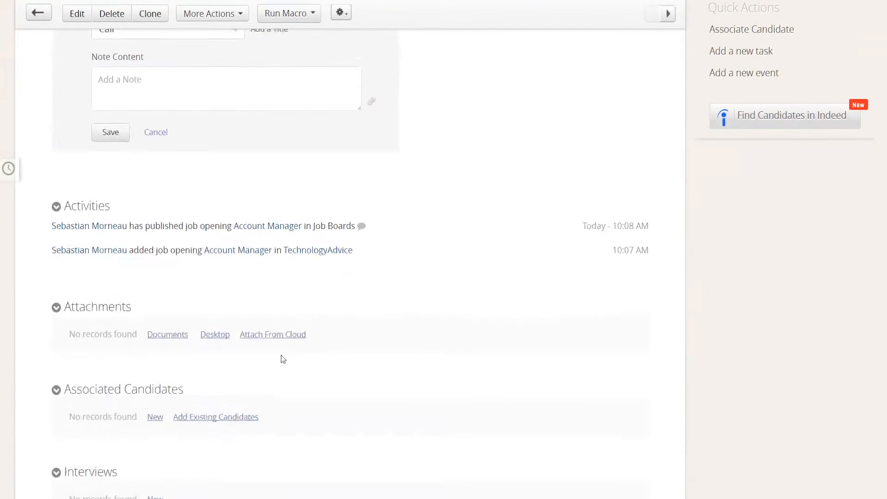
scroll(down, 3)
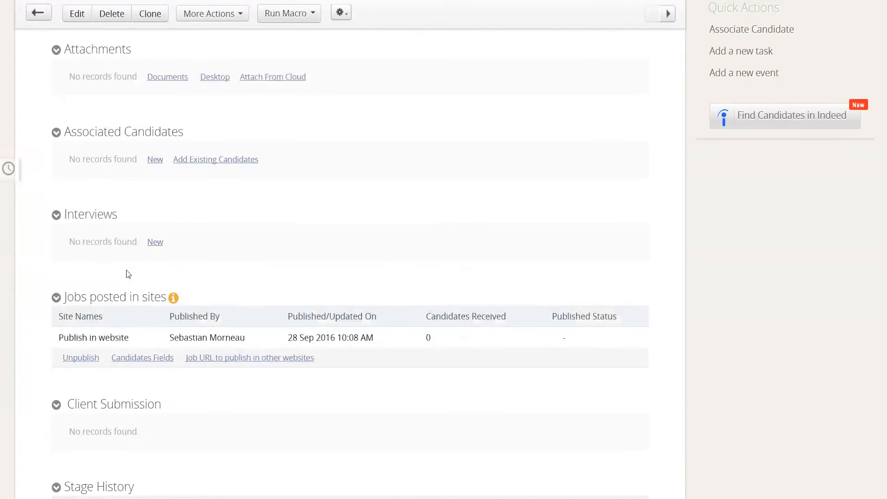
scroll(down, 3)
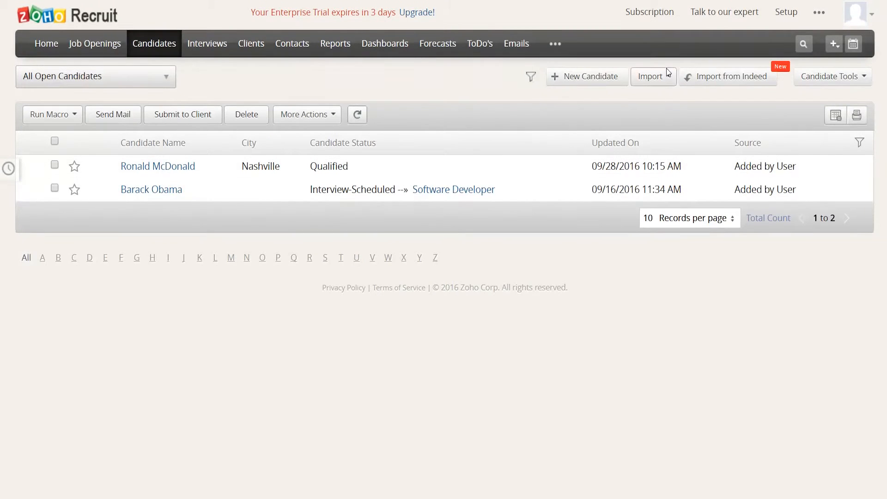
Choose a contact .xlsx file to import, then view Indeed Account Manager results
click(650, 76)
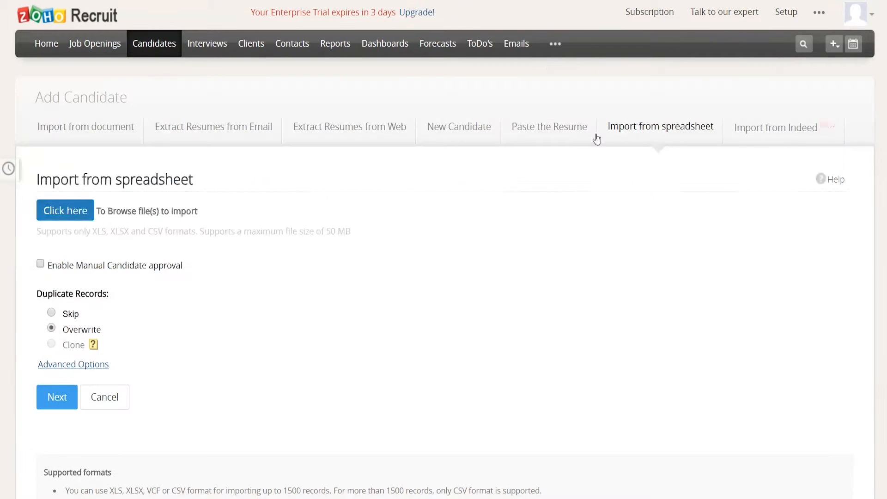
click(64, 210)
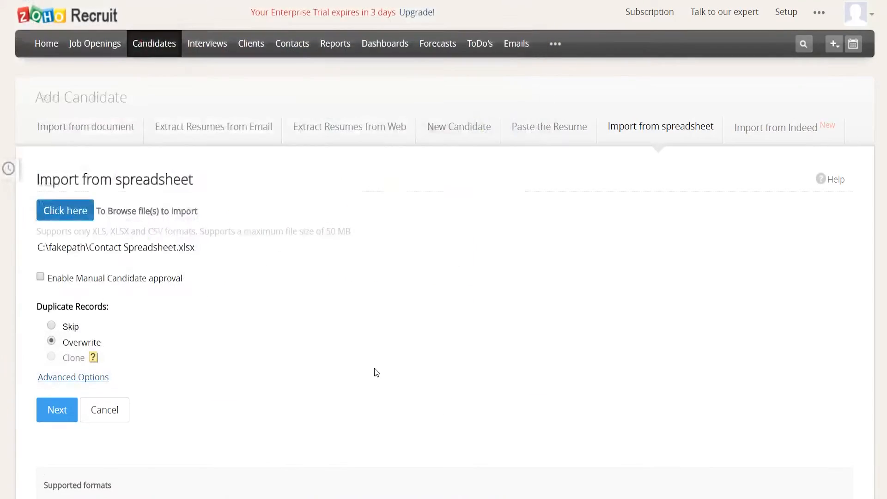
click(776, 126)
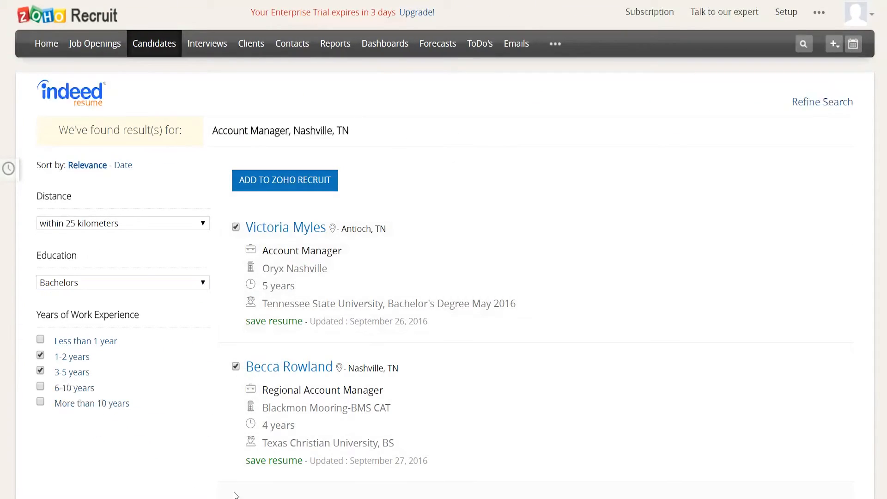
Fill the new candidate's names, email and mobile ('Ronal', 'RMhou', '555', '555')
text(Ronal)
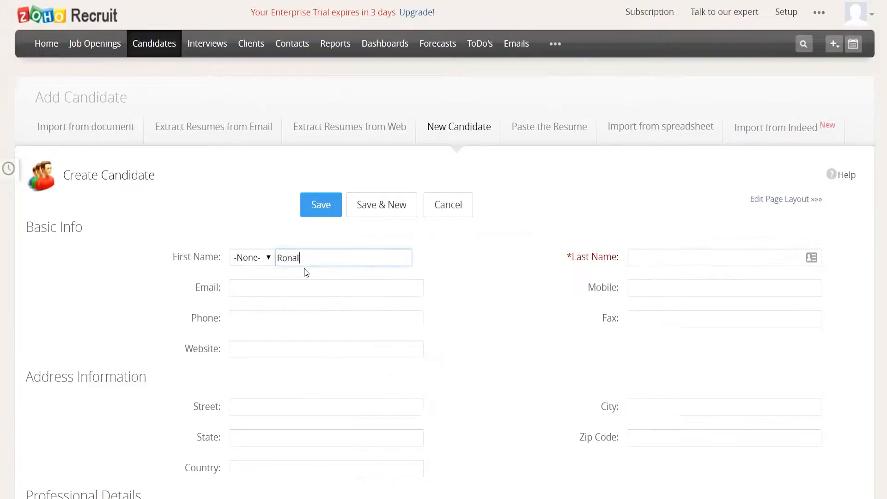
text(RMhou)
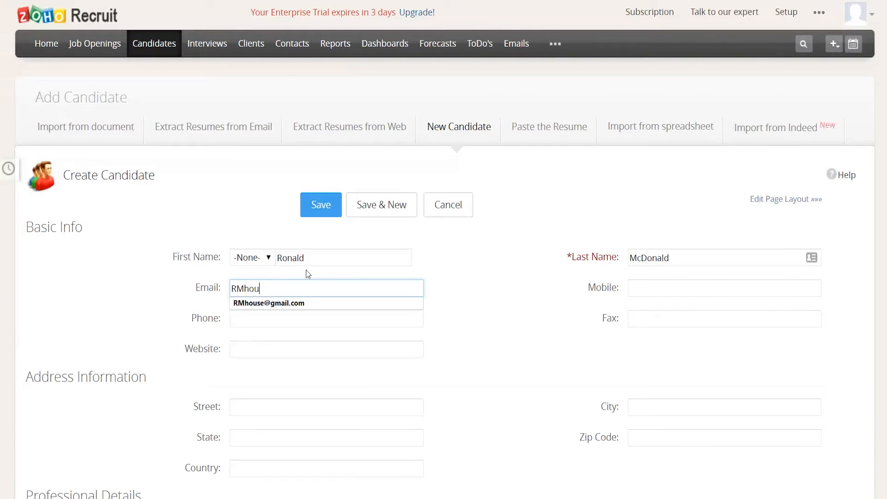
text(555)
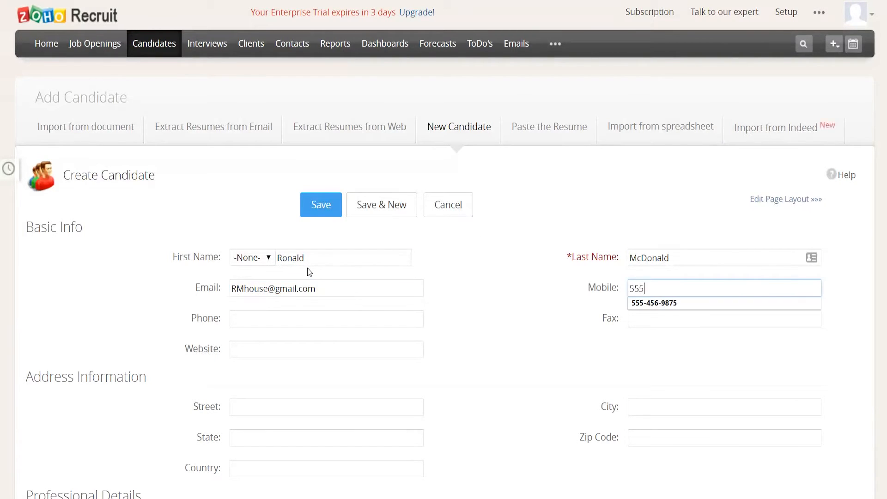
text(555)
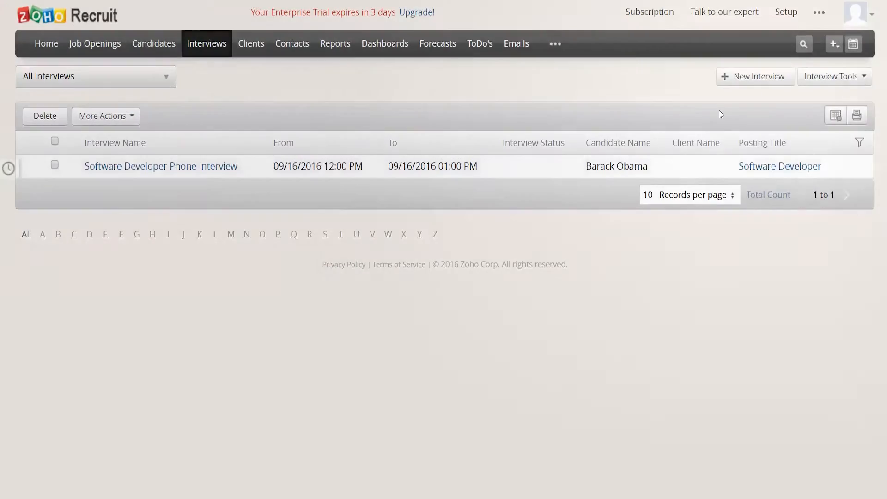
click(755, 76)
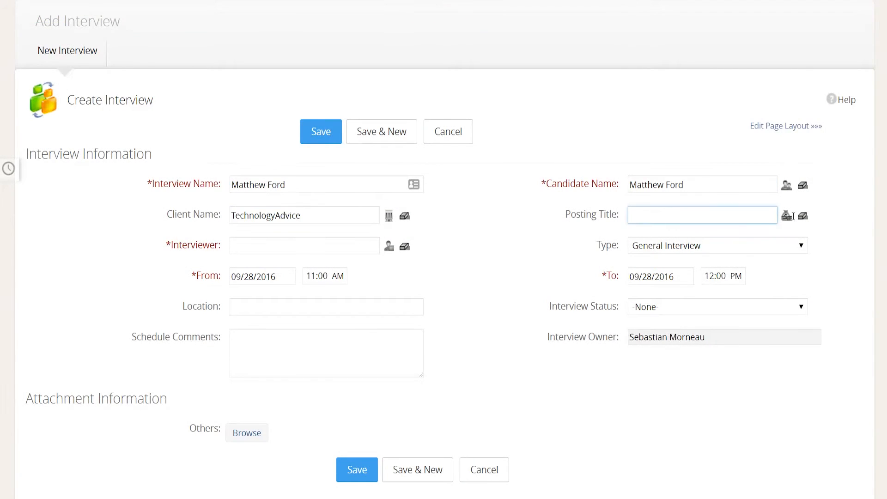
text(Account Manager)
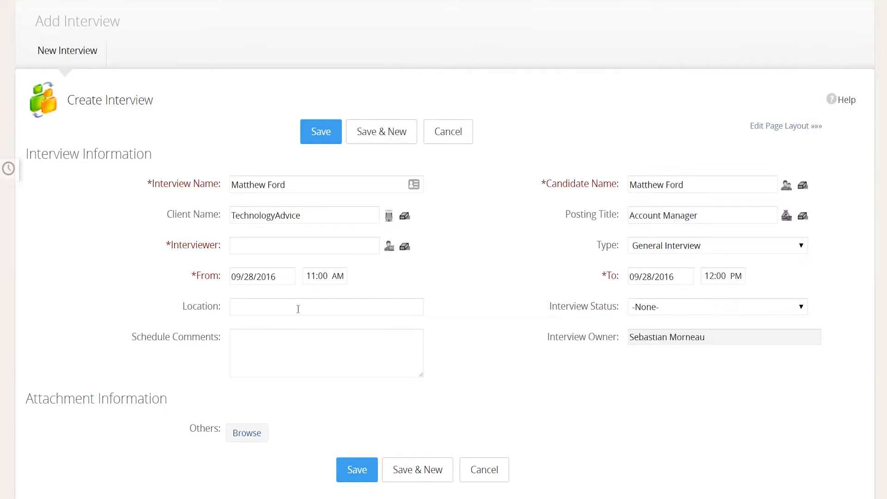
click(262, 276)
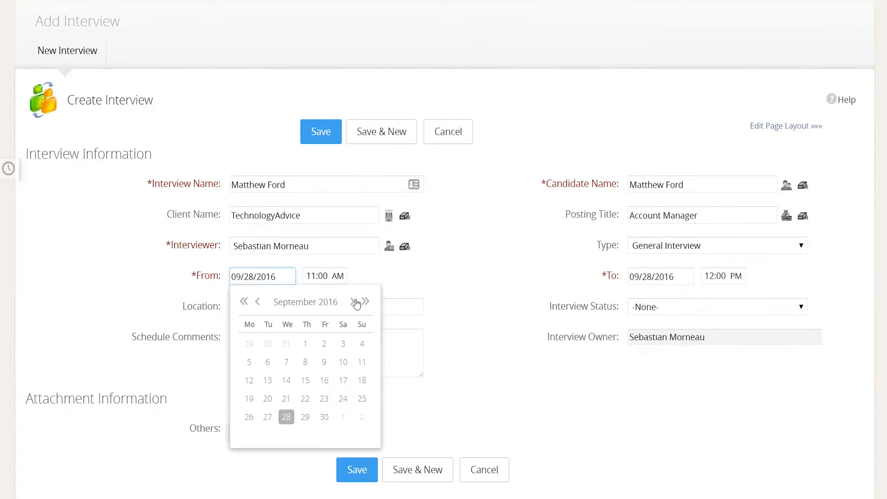
text(Nashville Office)
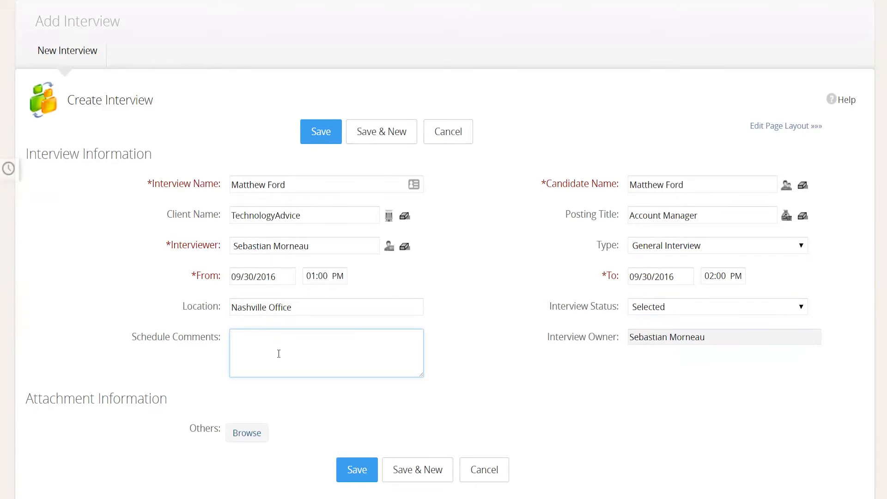
text(General interview with Matthew Ford. Personality, job history, and talents will be assessed.)
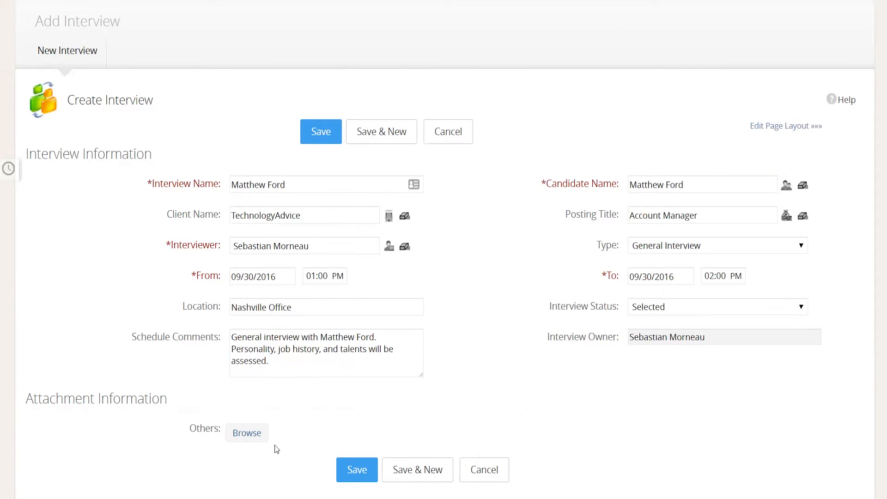
click(320, 131)
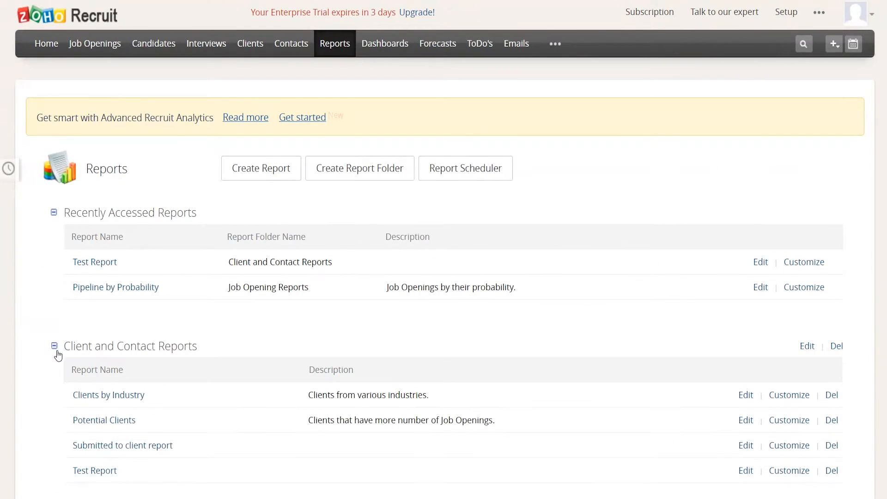
Browse the client, job opening and candidate report folders, then start a new report
scroll(down, 3)
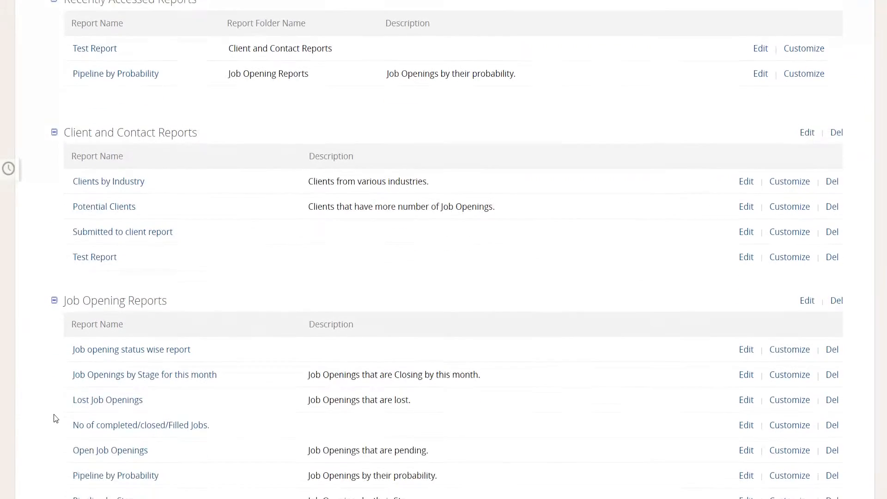
scroll(down, 3)
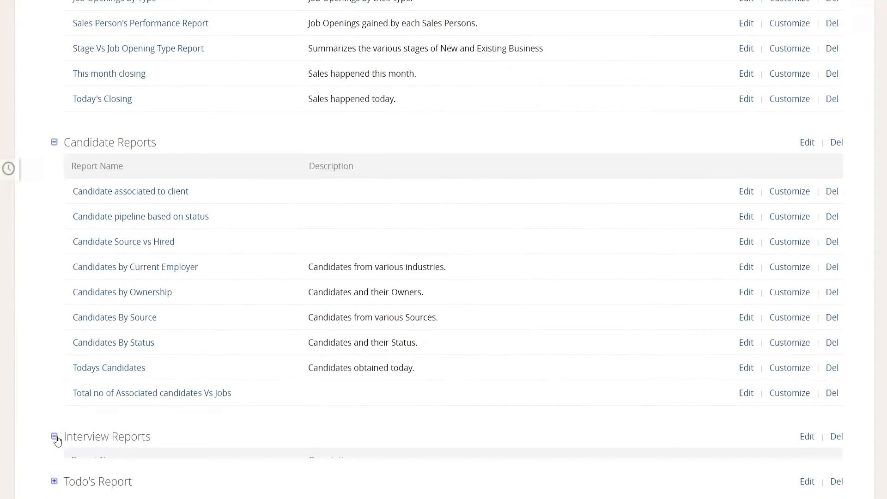
scroll(up, 3)
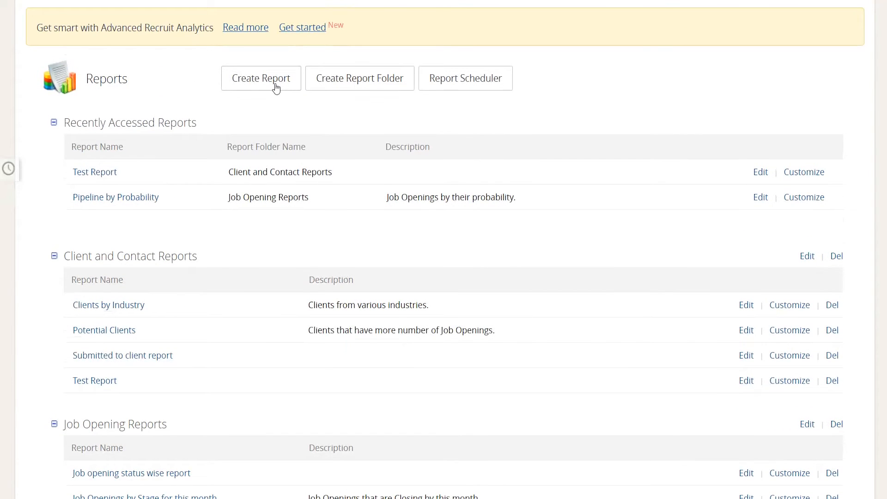
click(261, 78)
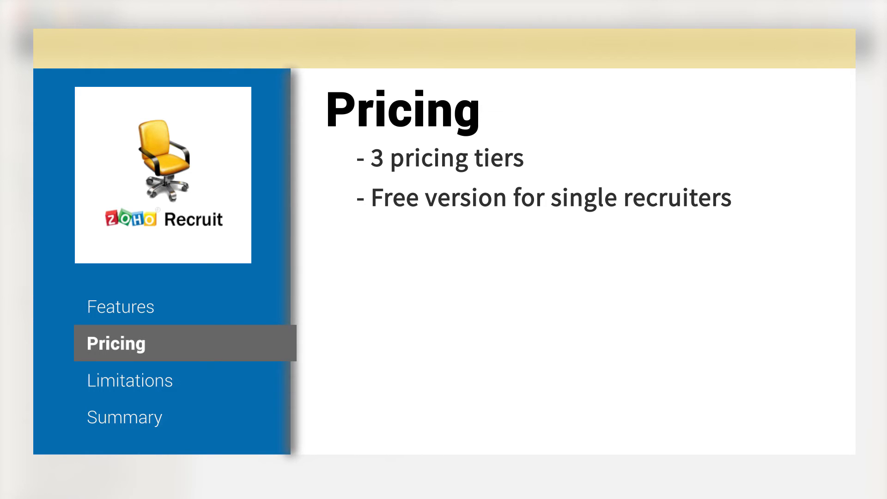
Move the overview presentation on to the Limitations slide
click(130, 380)
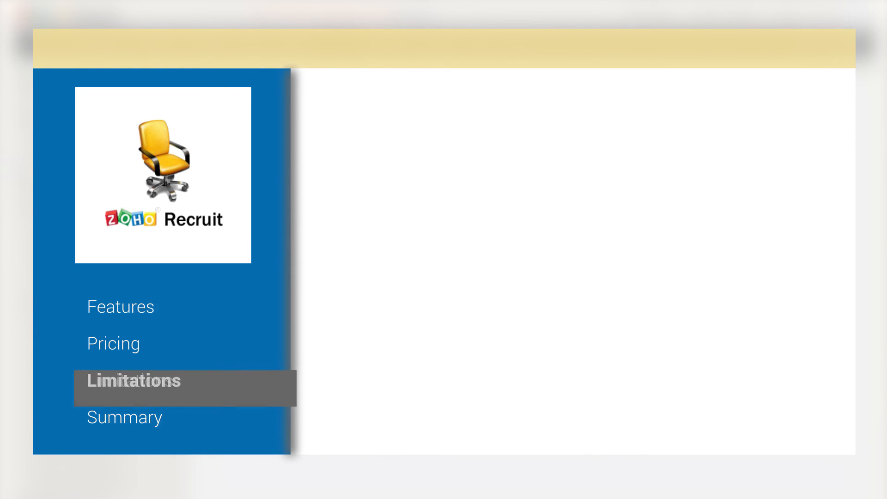